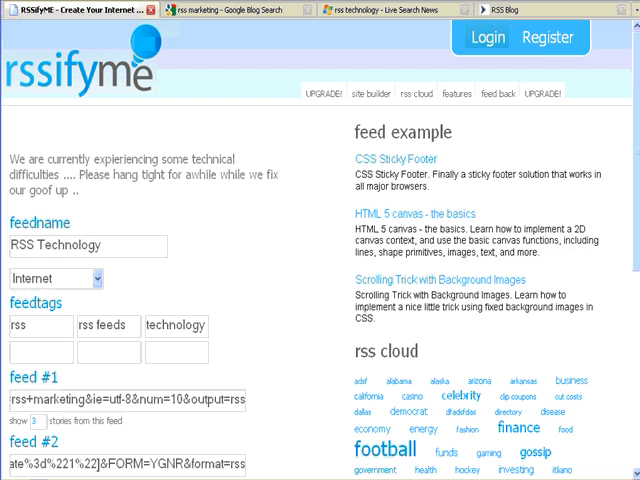
# Step: Look over the RSS marketing source feed, then return to the RSSifyMe feed form
pyautogui.click(278, 183)
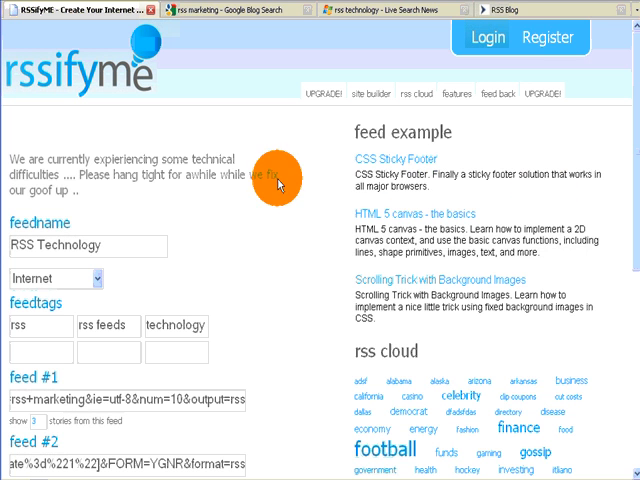
pyautogui.moveTo(265, 255)
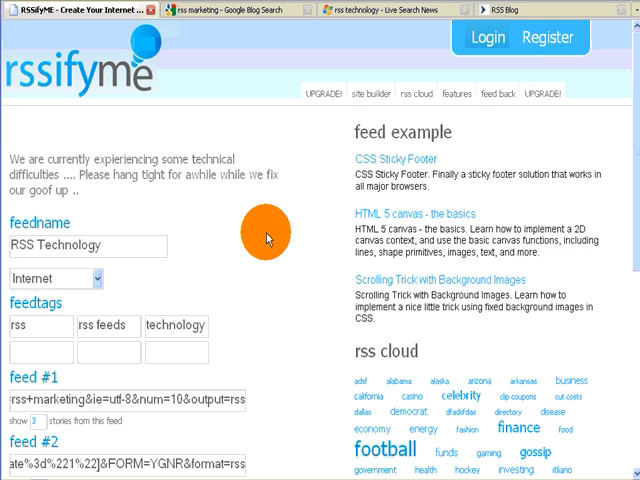
pyautogui.moveTo(268, 228)
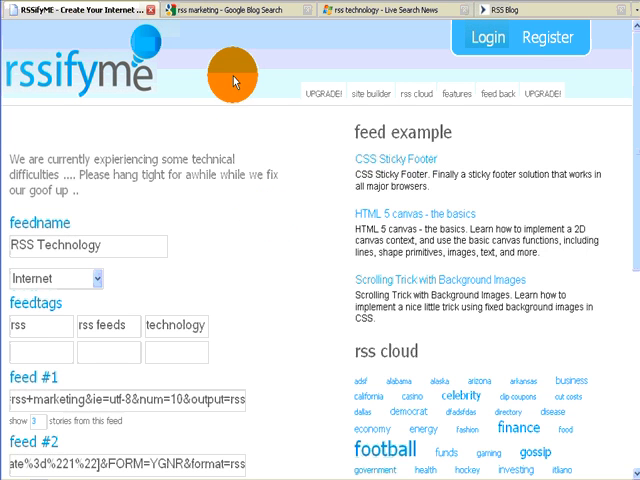
pyautogui.moveTo(245, 262)
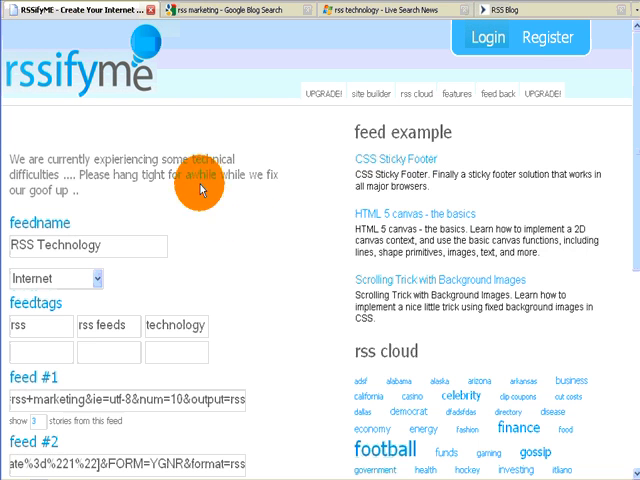
pyautogui.moveTo(222, 258)
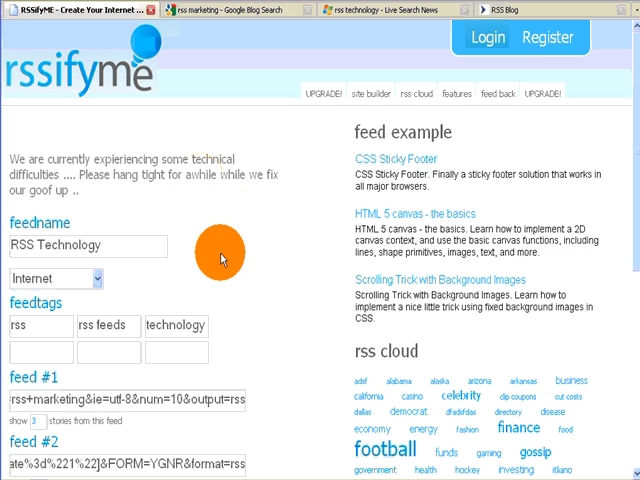
pyautogui.moveTo(302, 253)
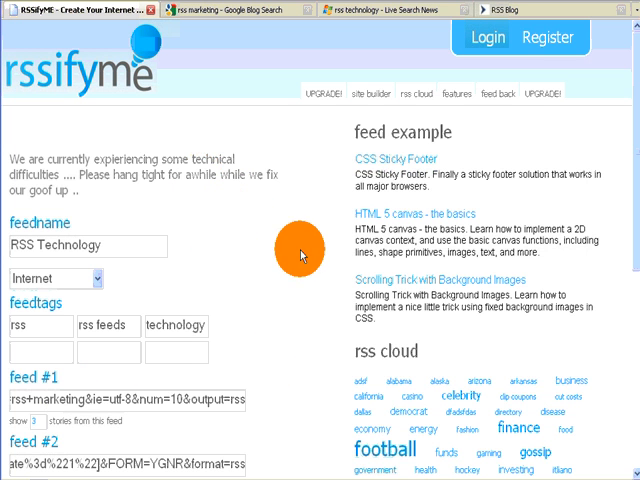
pyautogui.moveTo(278, 222)
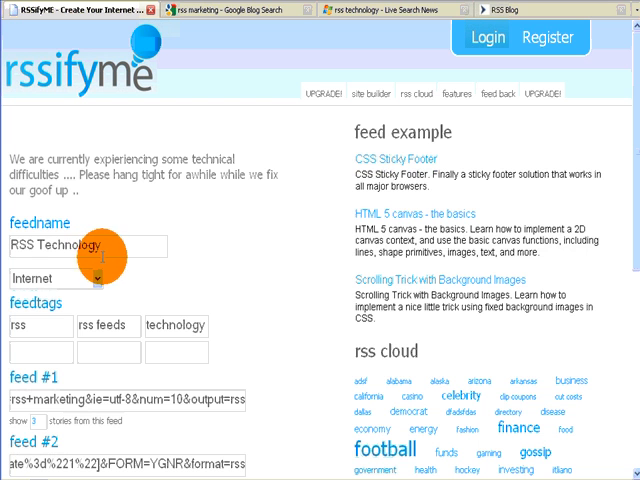
pyautogui.moveTo(75, 300)
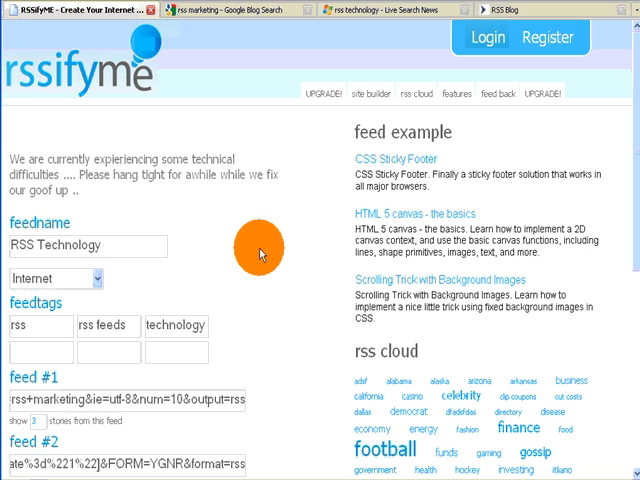
pyautogui.moveTo(275, 252)
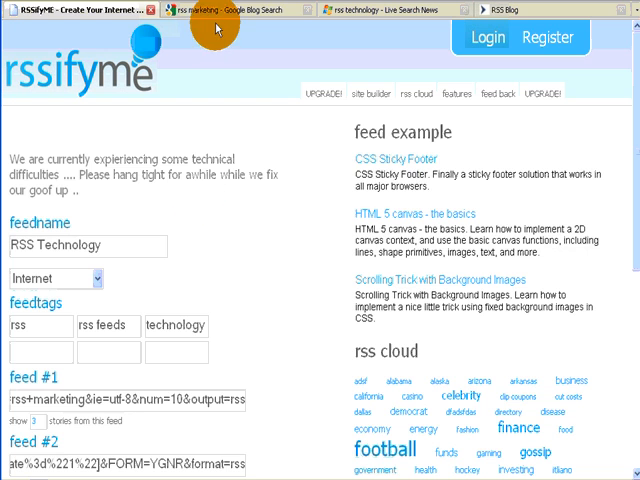
pyautogui.click(230, 9)
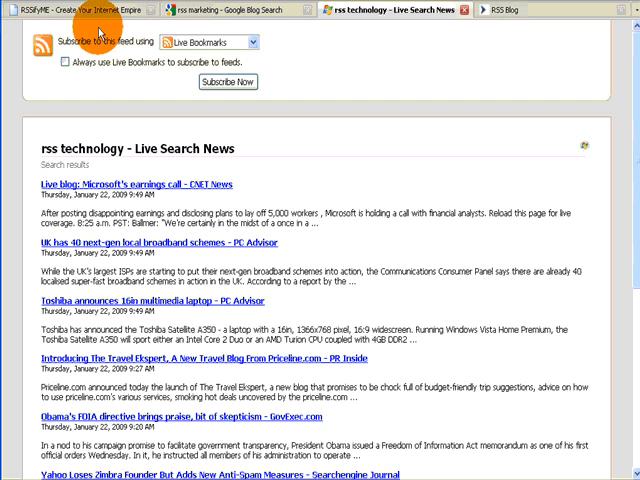
pyautogui.click(508, 10)
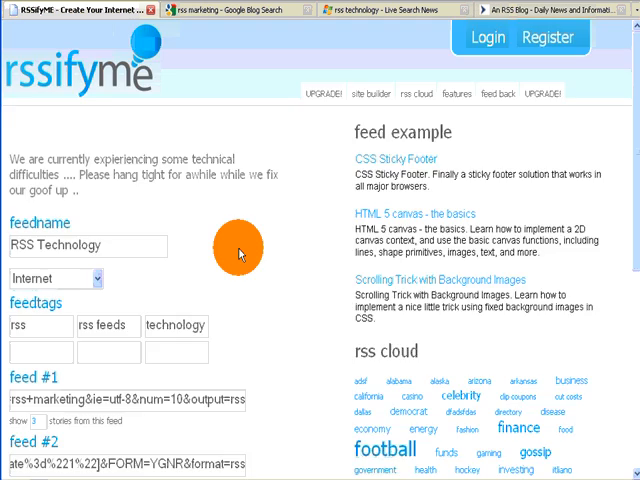
# Step: Scroll down the form and enable opening feed links in a new window
pyautogui.scroll(-3)
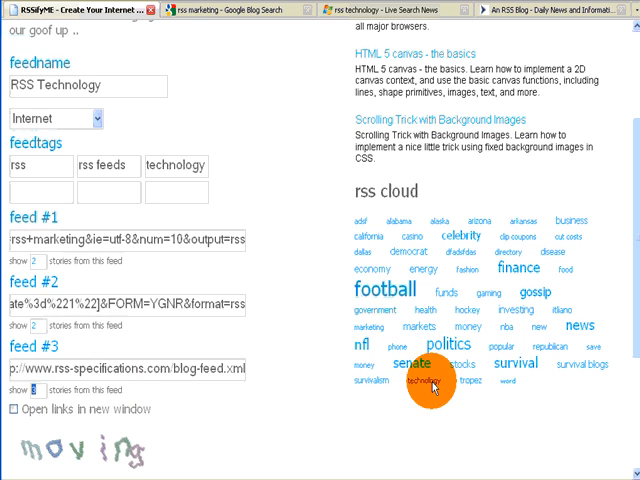
pyautogui.scroll(-3)
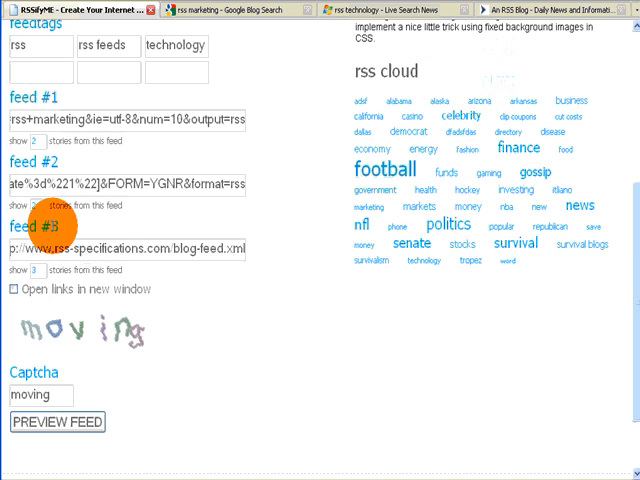
pyautogui.moveTo(197, 340)
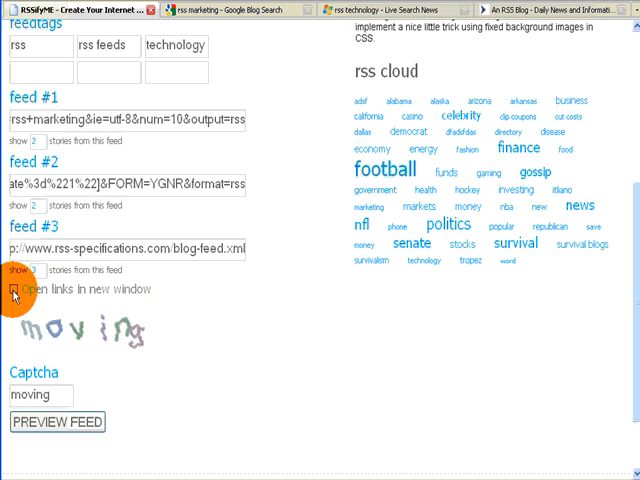
pyautogui.click(18, 290)
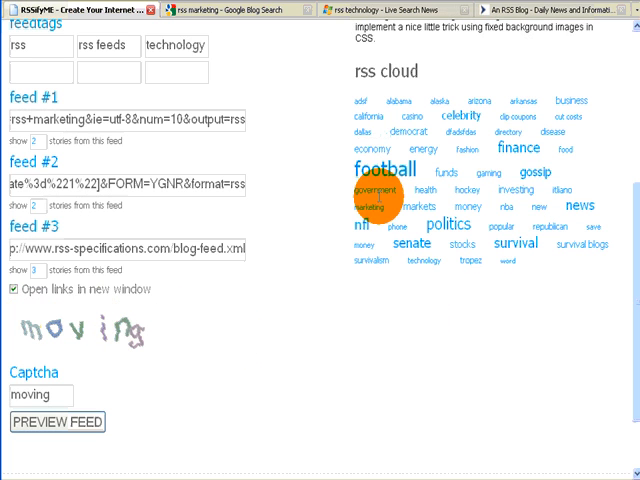
pyautogui.moveTo(225, 340)
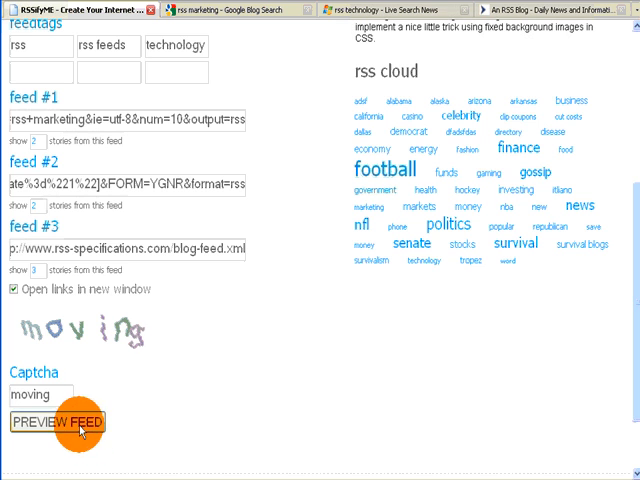
# Step: Preview the combined three-feed HTML output, then save it for the PHP code and sitebuilder URL
pyautogui.click(55, 421)
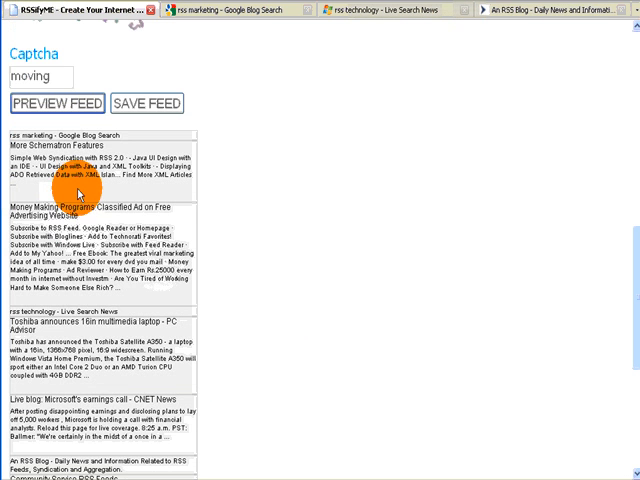
pyautogui.scroll(-3)
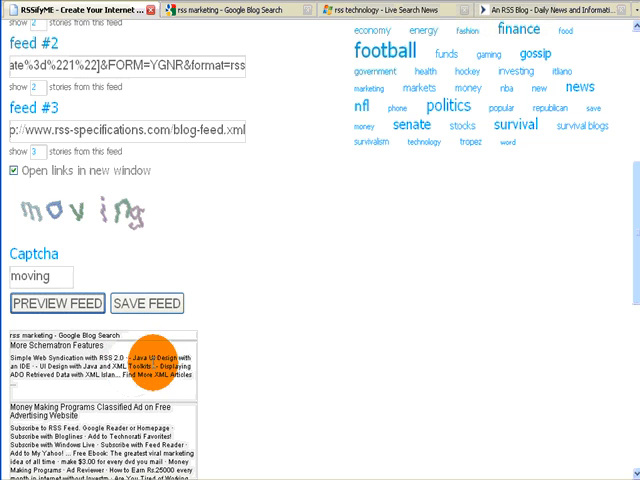
pyautogui.scroll(-3)
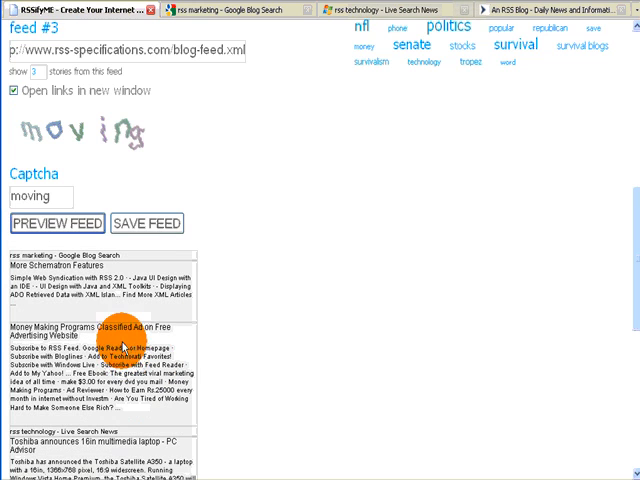
pyautogui.scroll(-3)
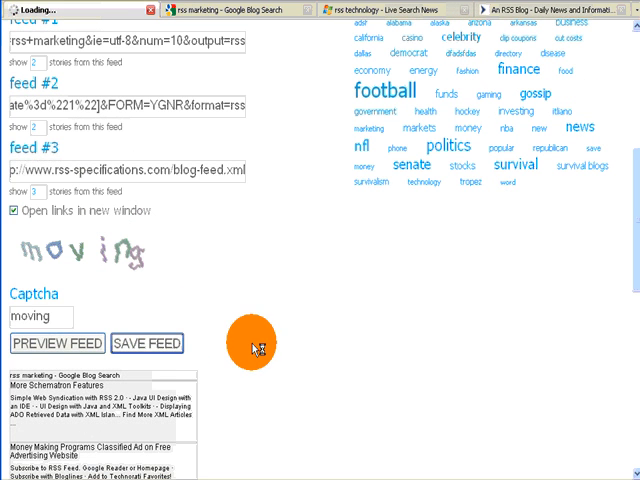
pyautogui.click(148, 343)
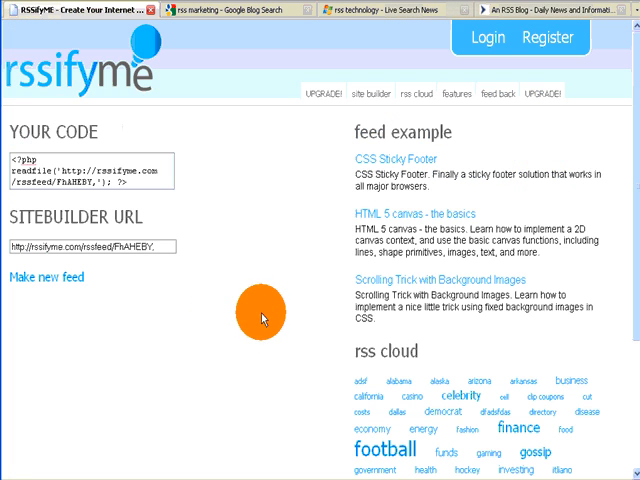